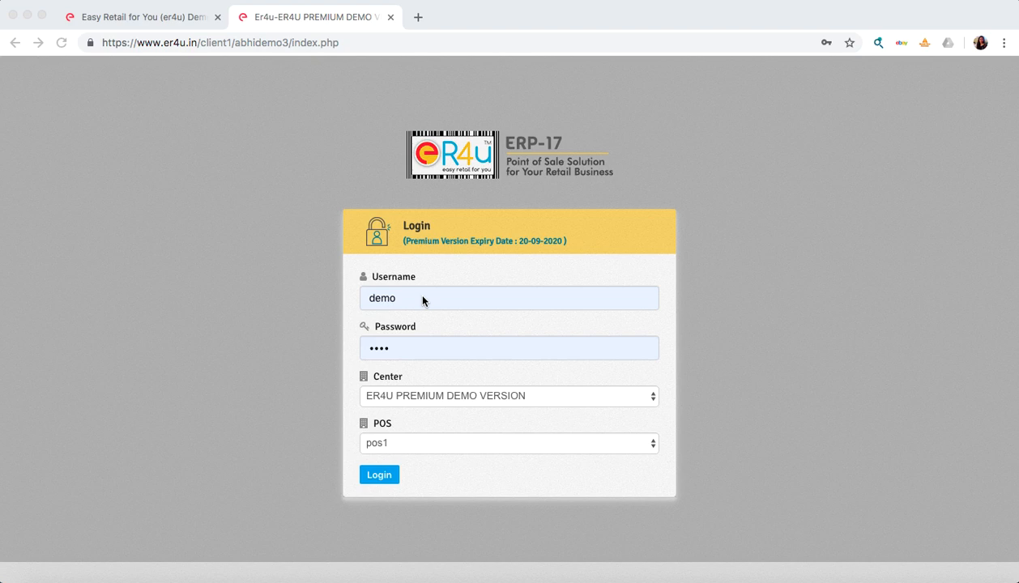
pyautogui.moveTo(457, 398)
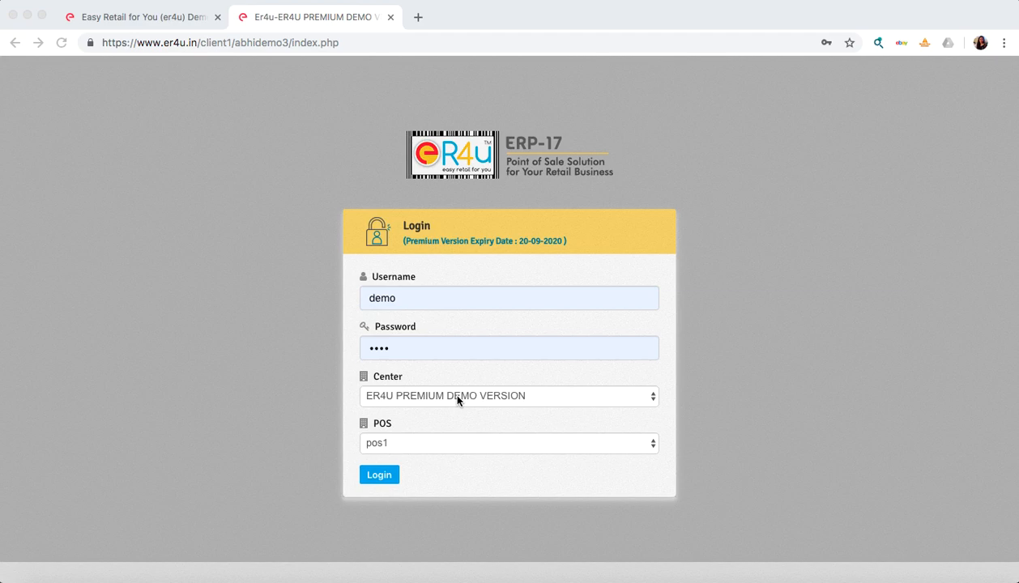
pyautogui.moveTo(454, 454)
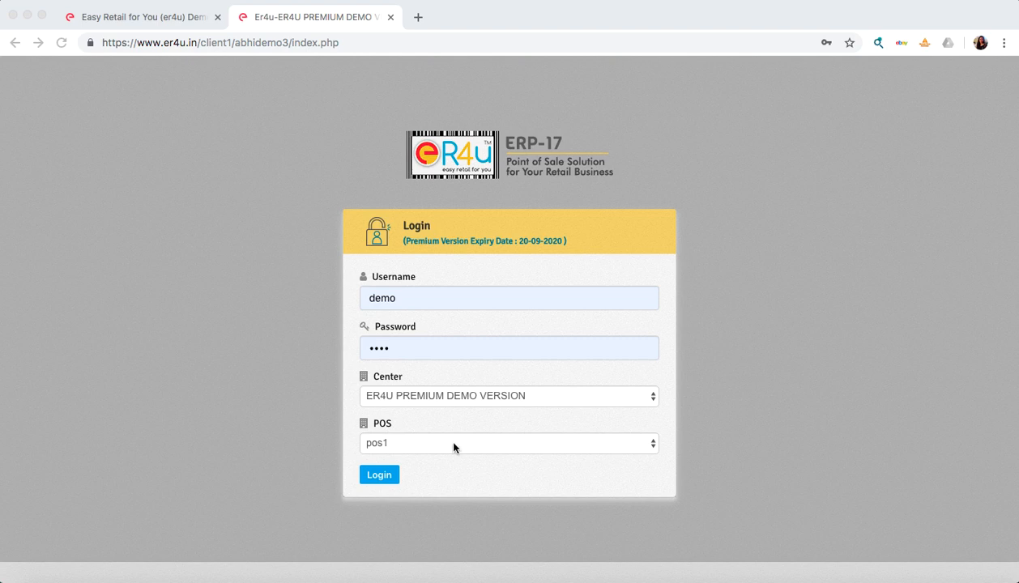
pyautogui.moveTo(426, 467)
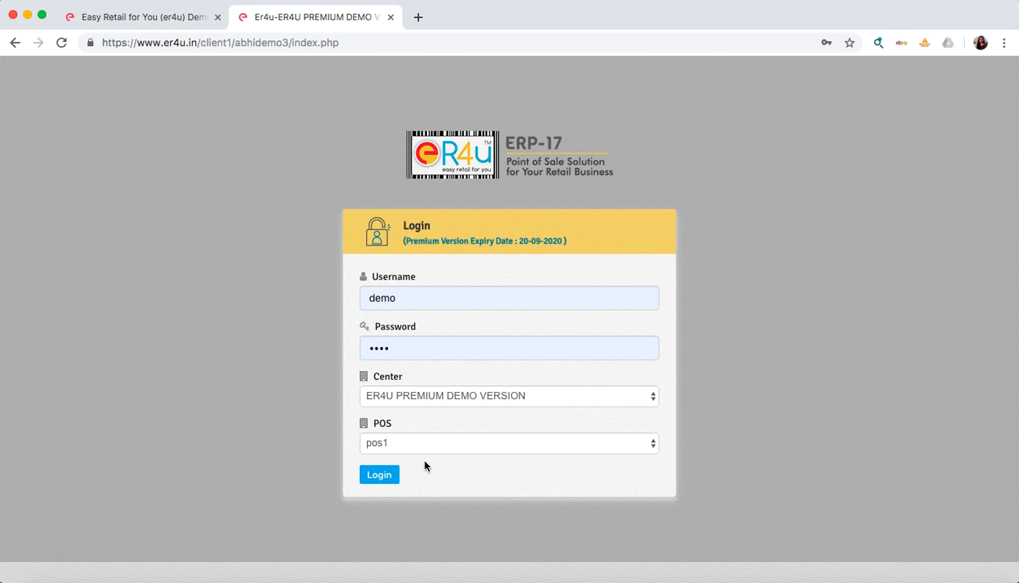
# Sign in with the demo account and land on the home dashboard with today's sale-bill graph.
pyautogui.click(379, 475)
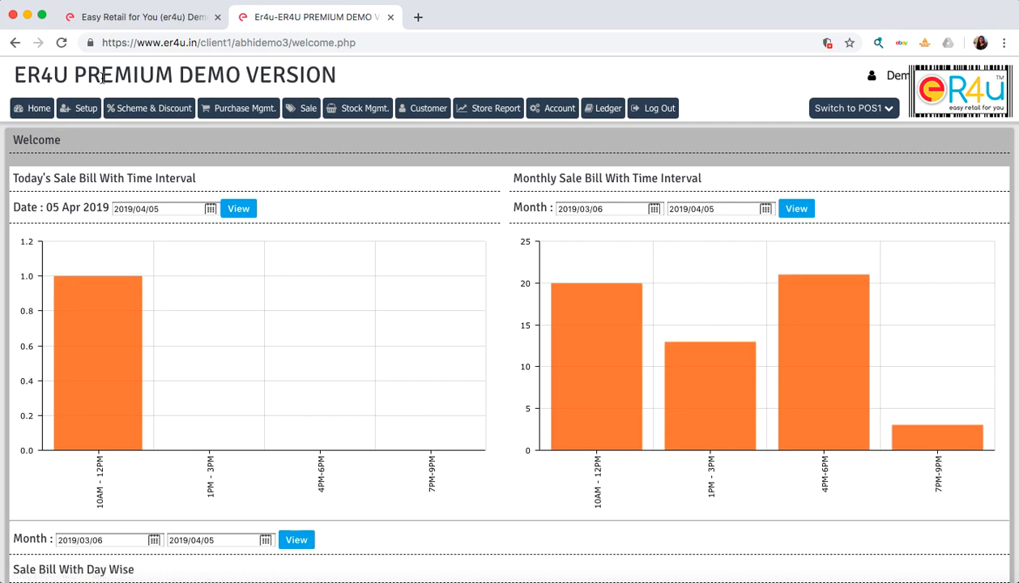
pyautogui.doubleClick(123, 75)
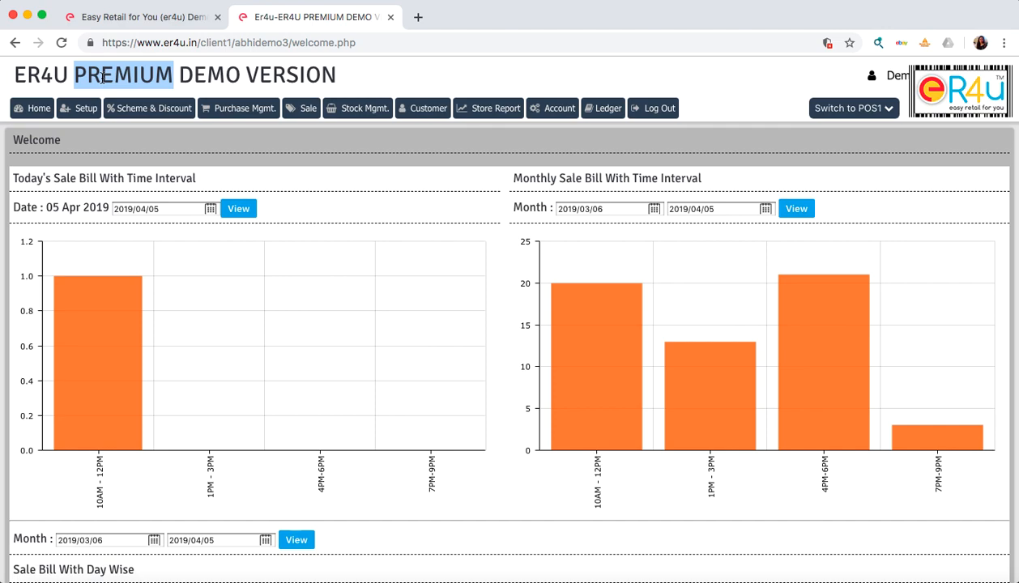
pyautogui.moveTo(959, 87)
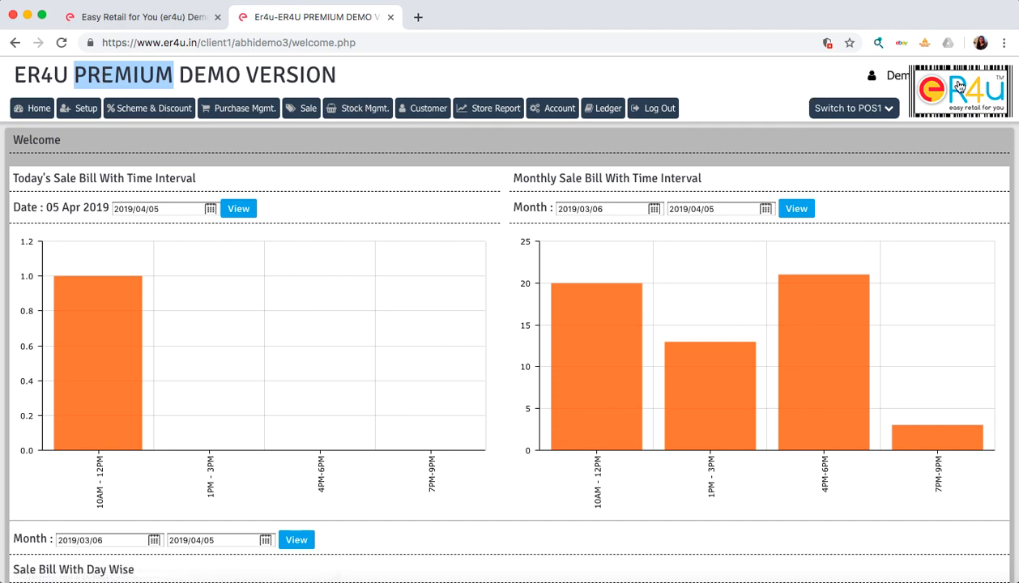
pyautogui.moveTo(959, 110)
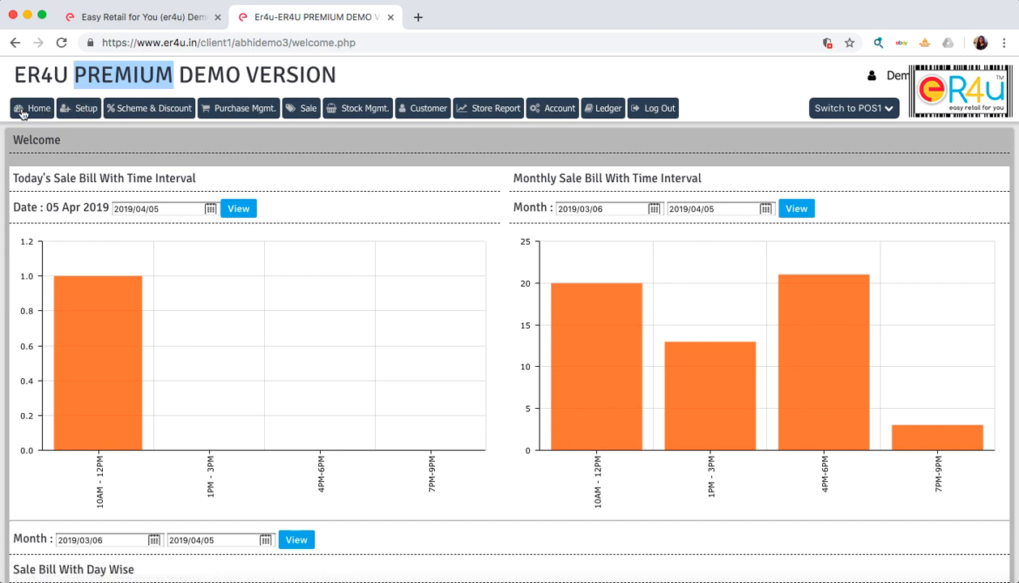
pyautogui.click(39, 107)
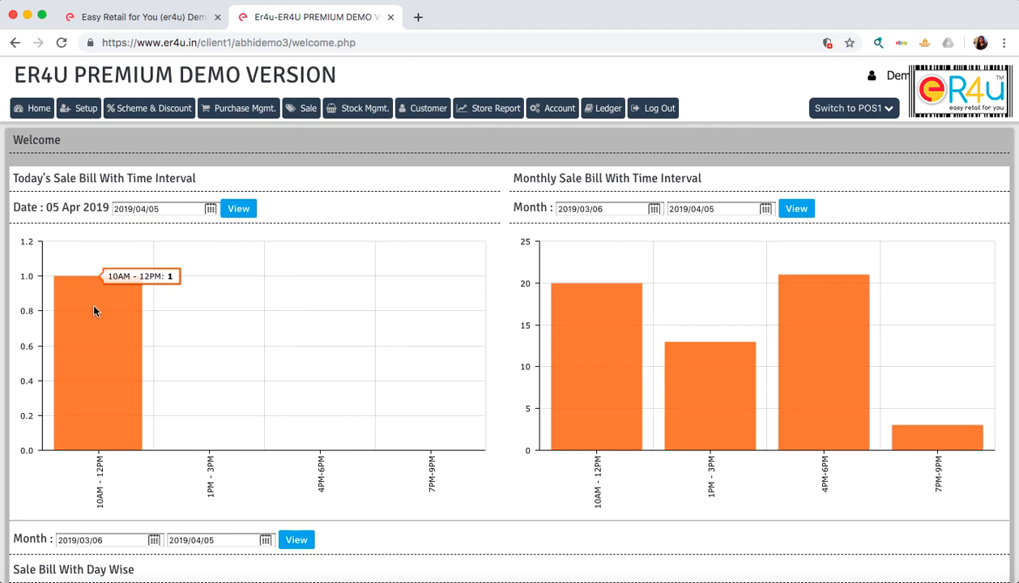
pyautogui.moveTo(133, 333)
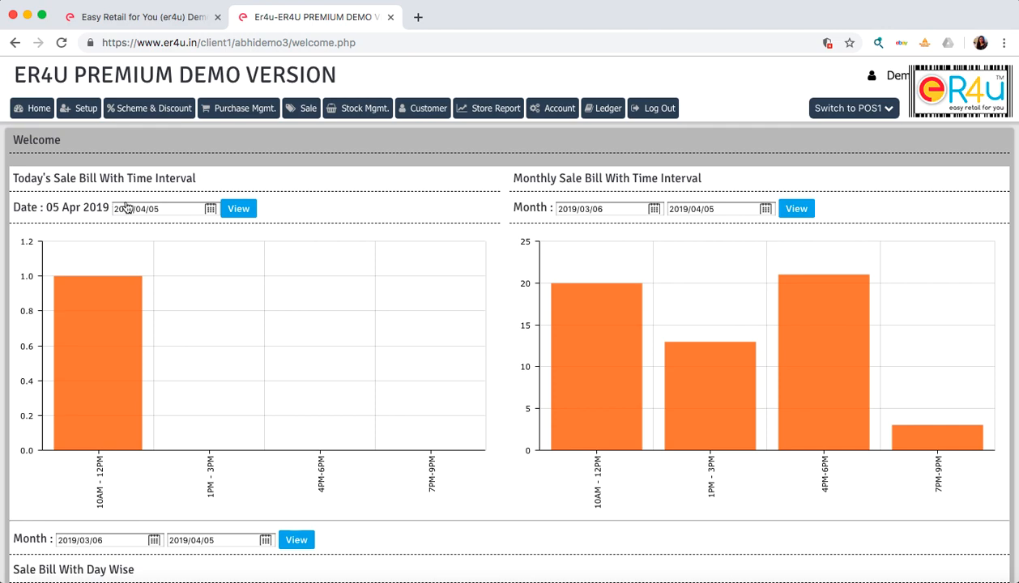
pyautogui.moveTo(118, 340)
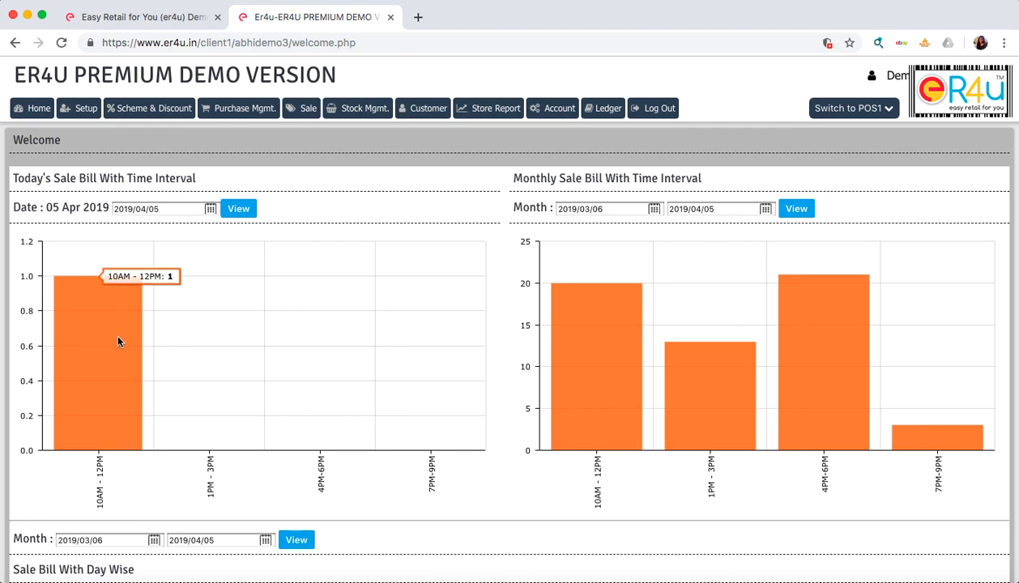
pyautogui.moveTo(116, 384)
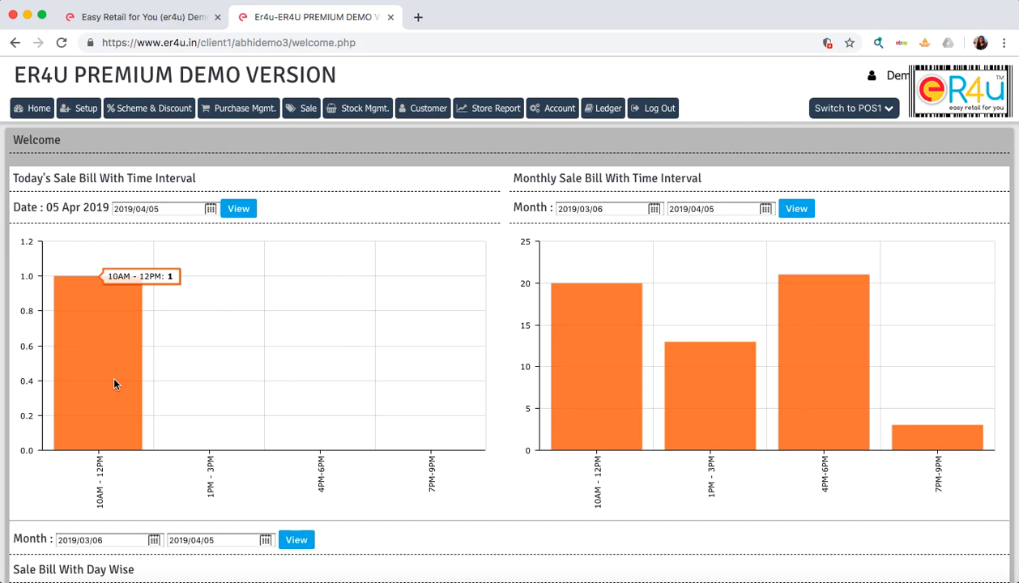
pyautogui.moveTo(536, 328)
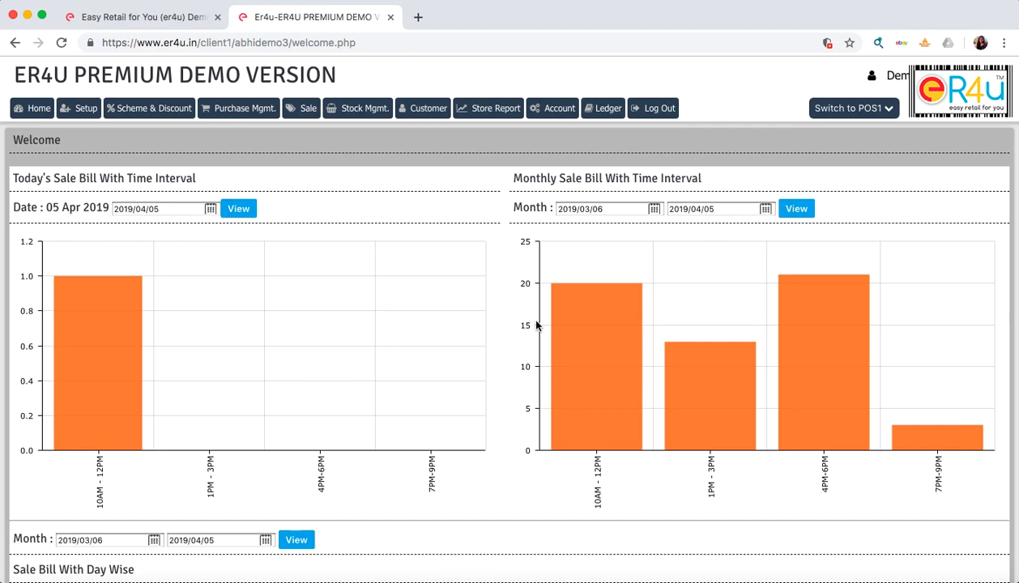
pyautogui.moveTo(578, 324)
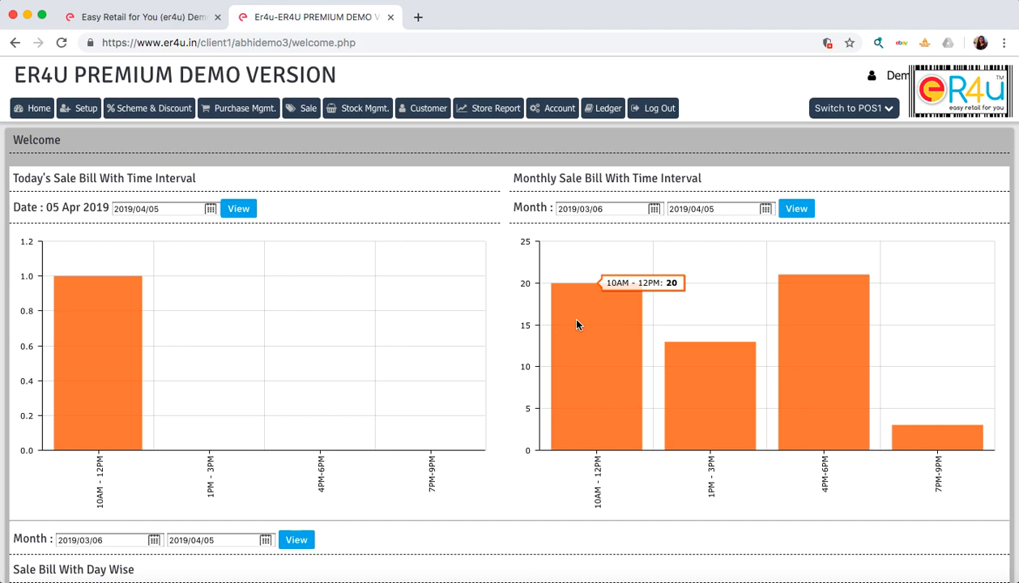
pyautogui.moveTo(454, 213)
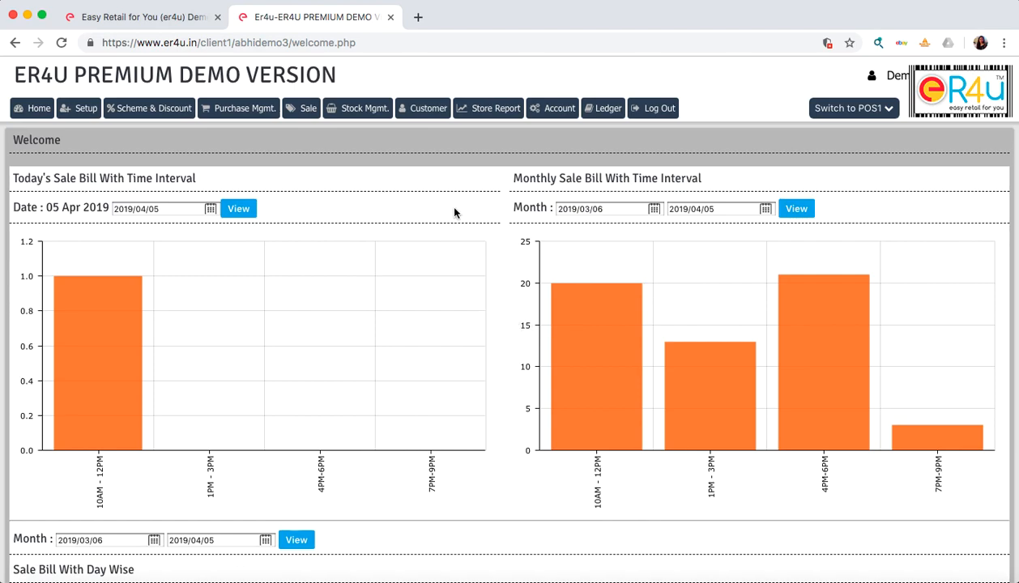
pyautogui.moveTo(444, 212)
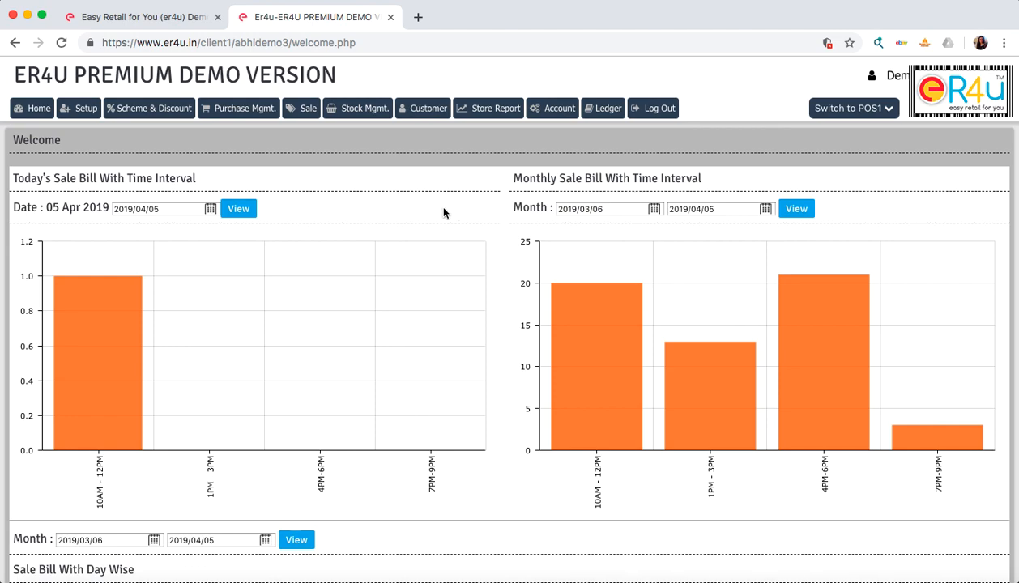
pyautogui.moveTo(703, 237)
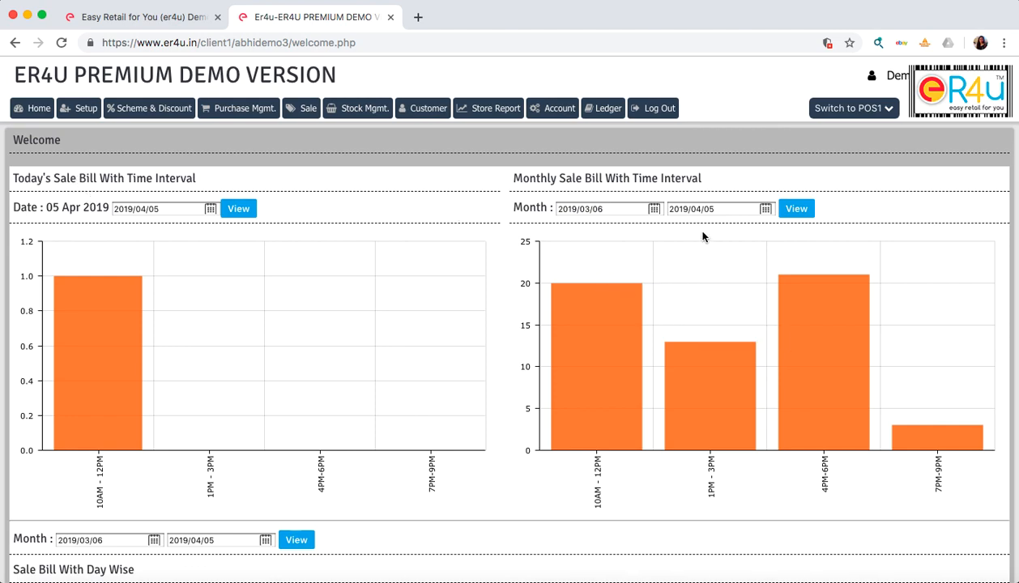
pyautogui.moveTo(344, 223)
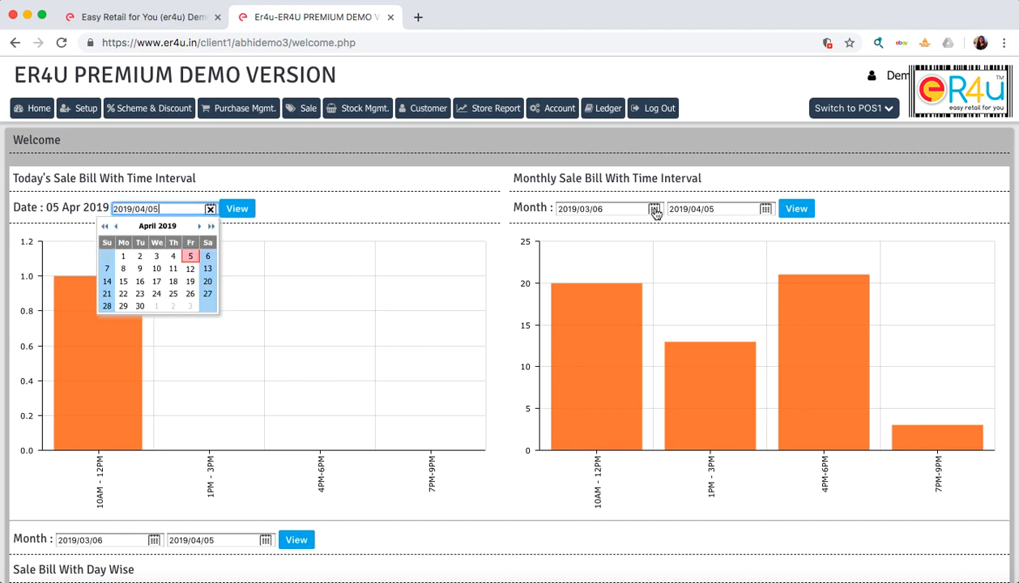
pyautogui.click(654, 209)
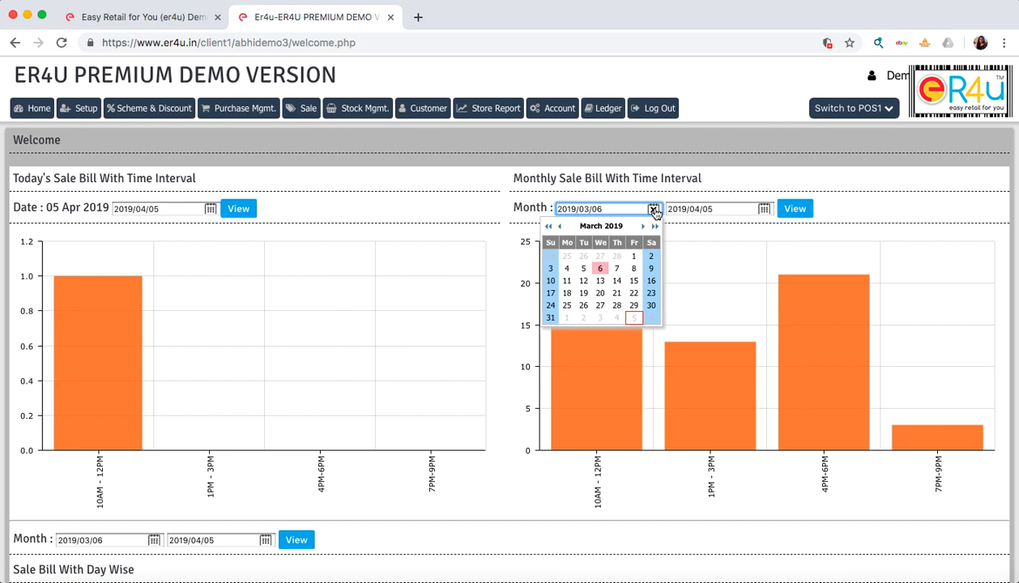
pyautogui.moveTo(408, 470)
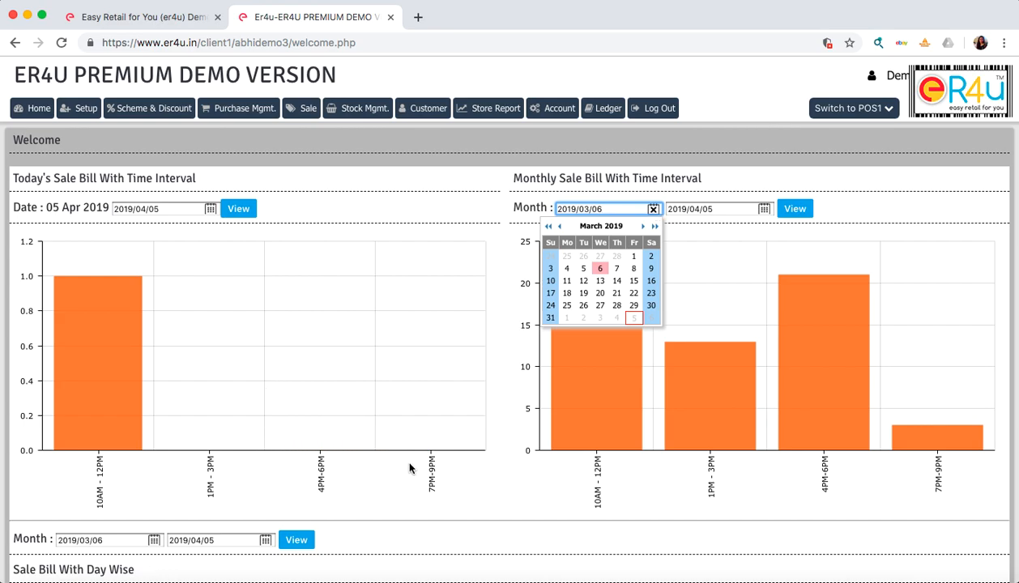
# Scroll down to the Sale Bill With Day Wise line chart for 6 March to 5 April 2019.
pyautogui.scroll(-3)
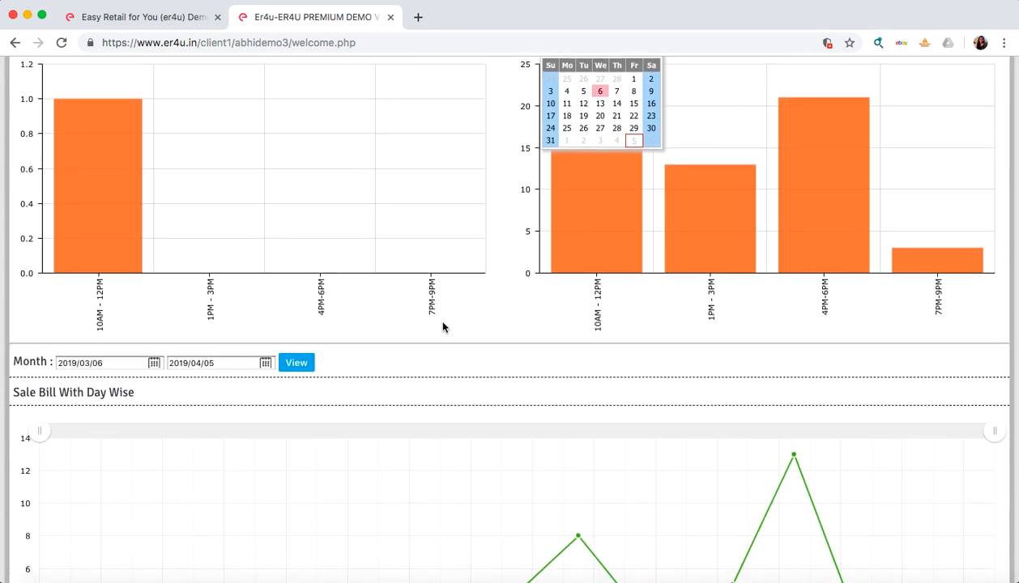
pyautogui.scroll(-3)
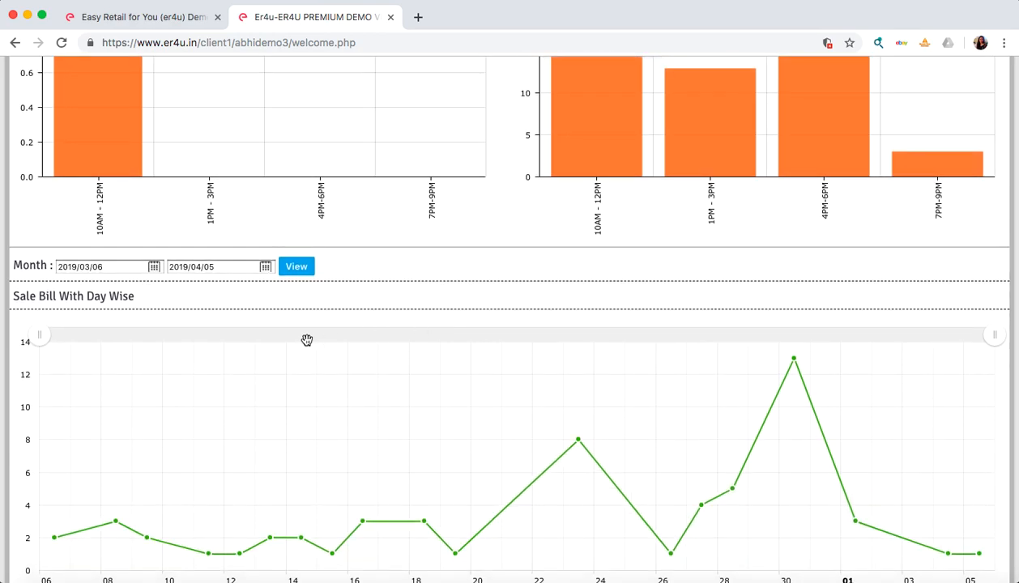
pyautogui.moveTo(399, 297)
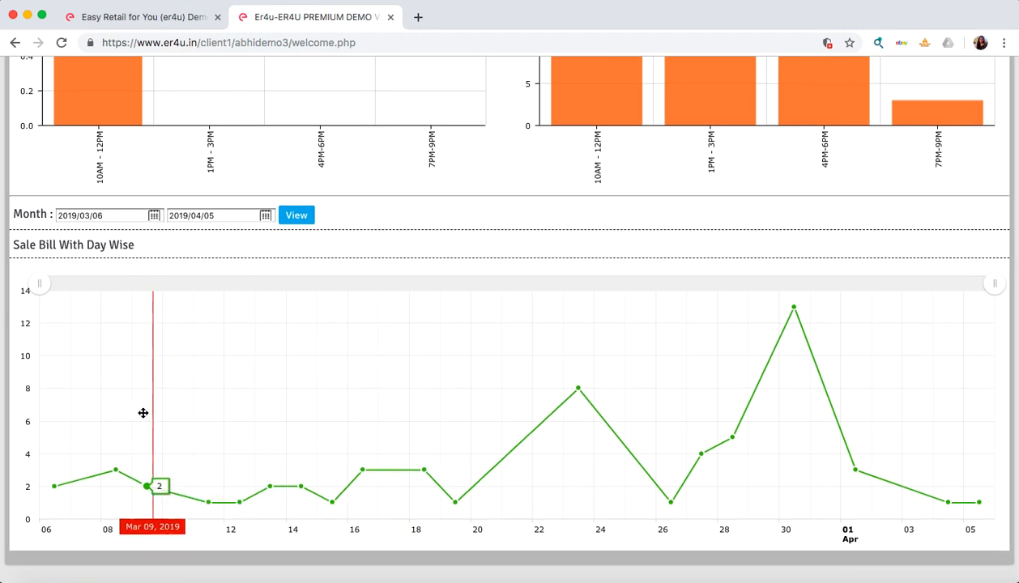
pyautogui.moveTo(123, 415)
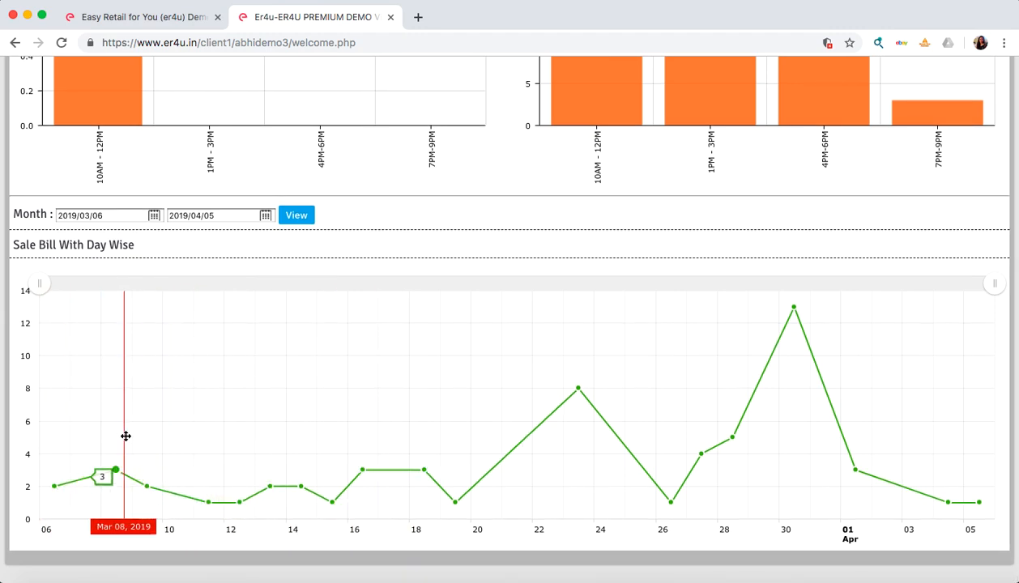
pyautogui.moveTo(467, 440)
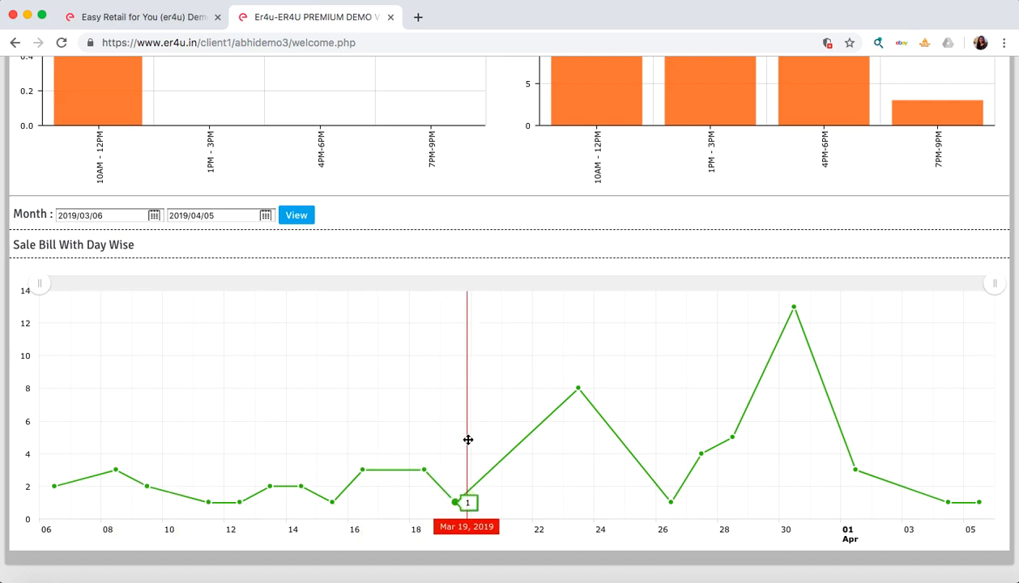
pyautogui.moveTo(635, 463)
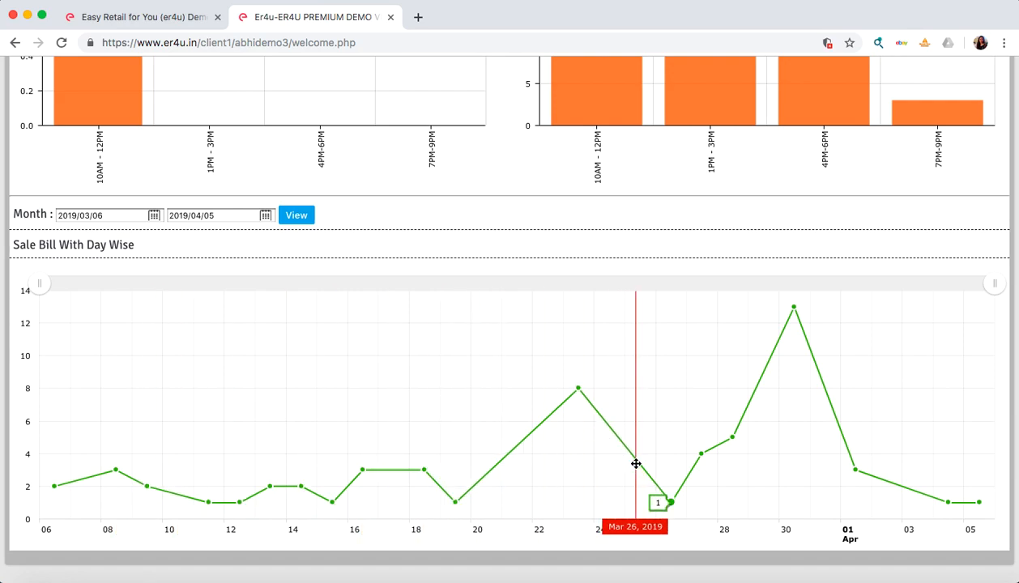
pyautogui.moveTo(324, 486)
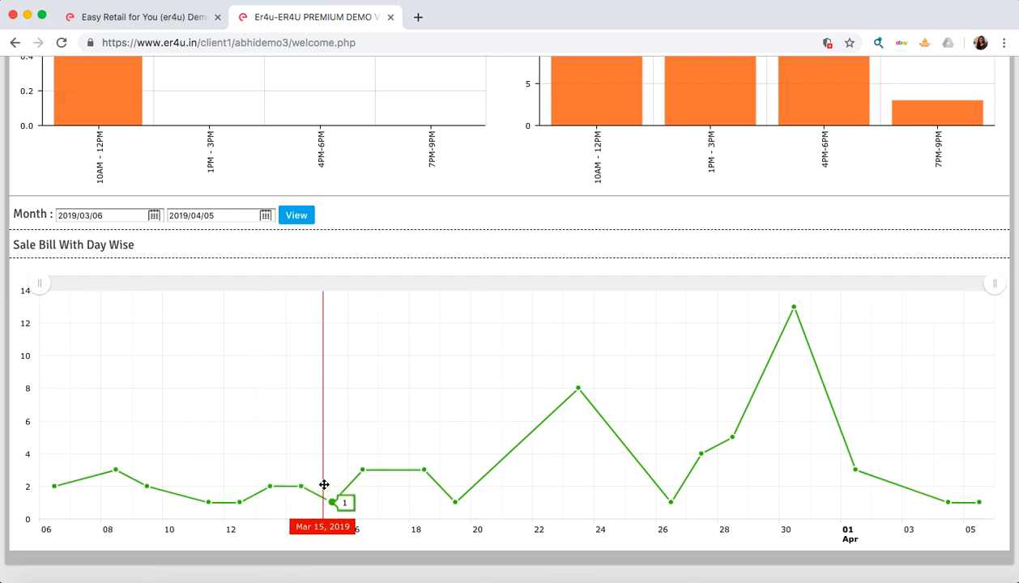
pyautogui.moveTo(585, 479)
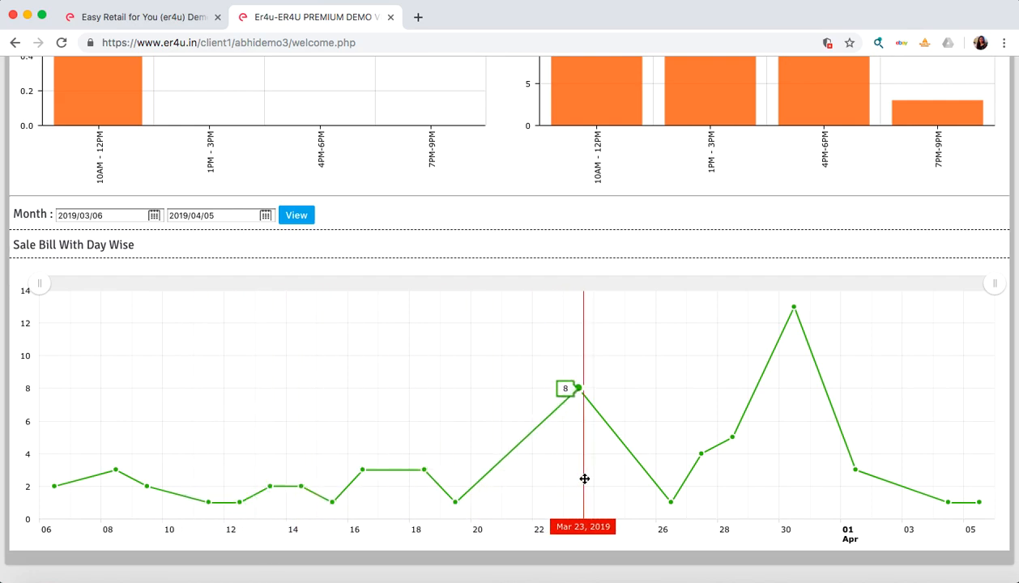
pyautogui.moveTo(580, 474)
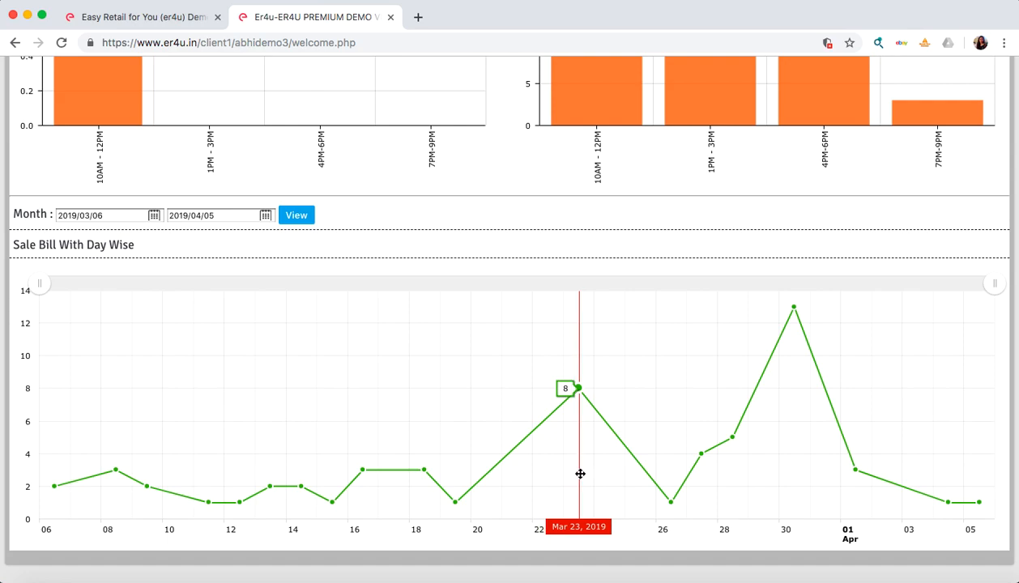
pyautogui.moveTo(290, 467)
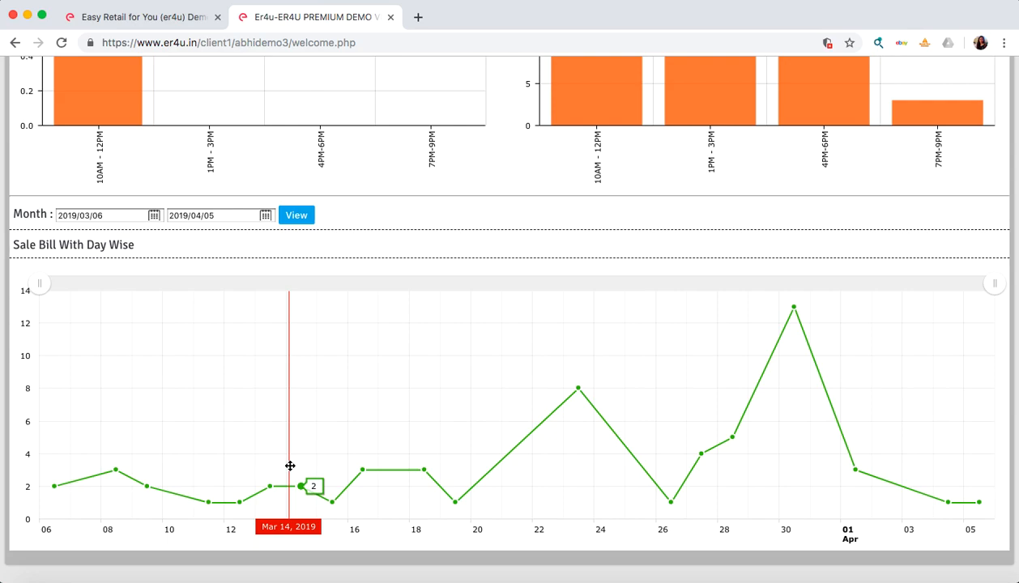
pyautogui.moveTo(445, 494)
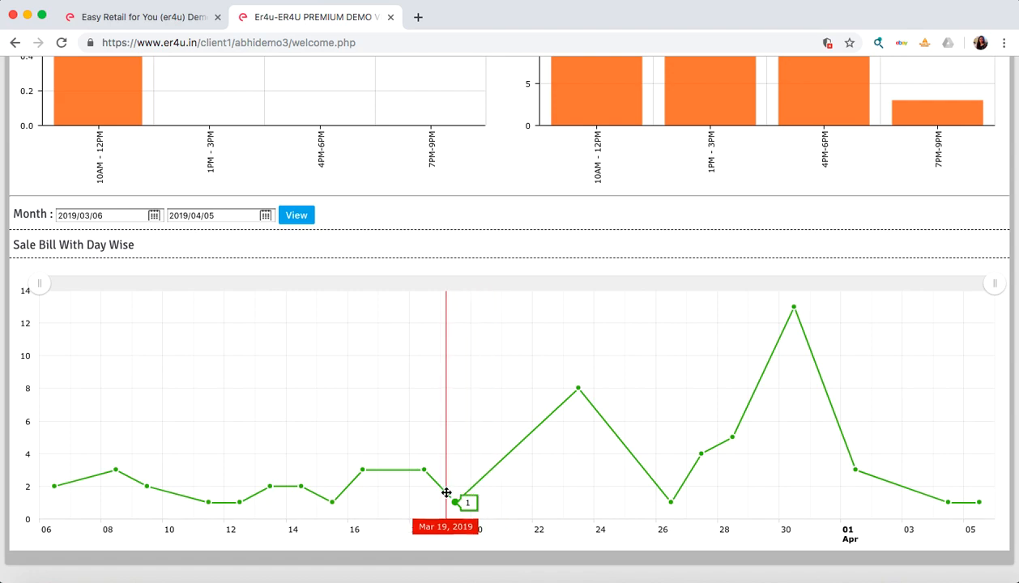
pyautogui.moveTo(207, 493)
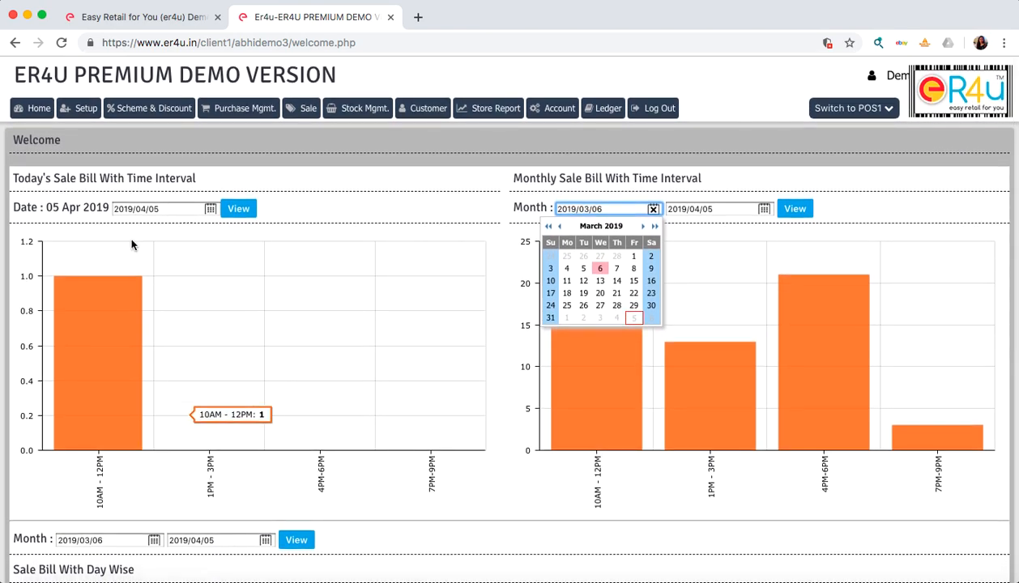
pyautogui.moveTo(149, 107)
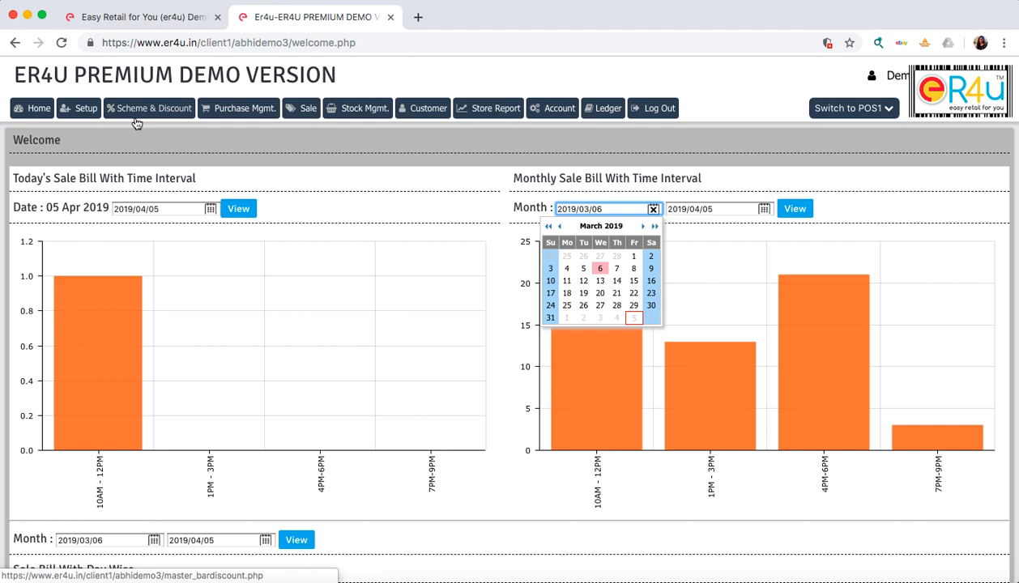
pyautogui.moveTo(145, 136)
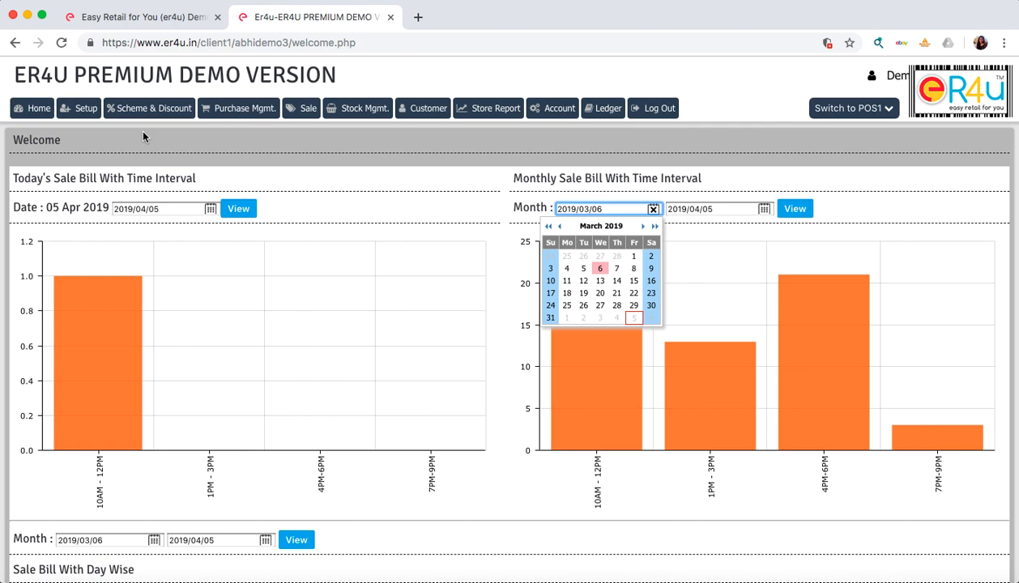
pyautogui.moveTo(214, 149)
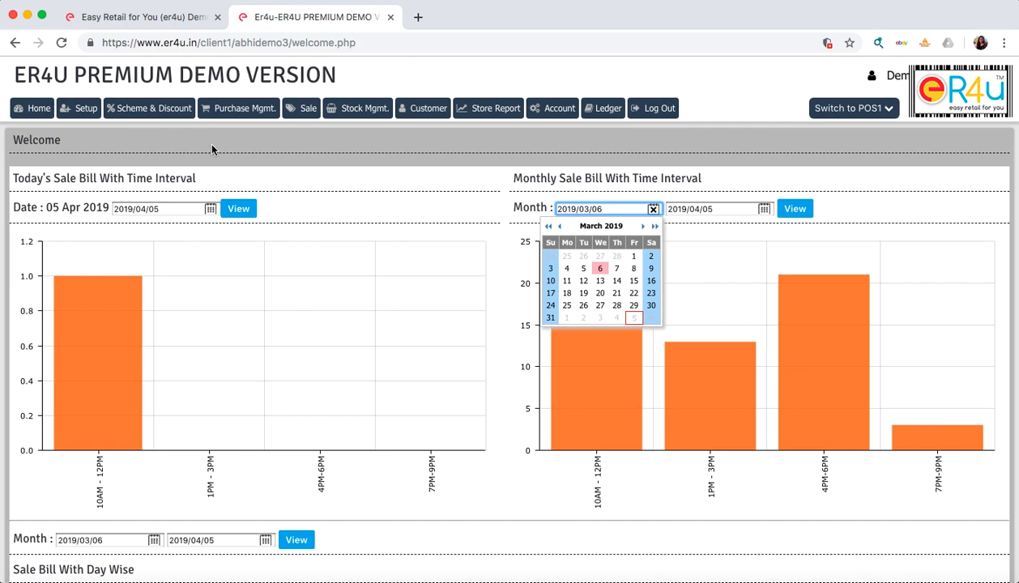
pyautogui.moveTo(302, 175)
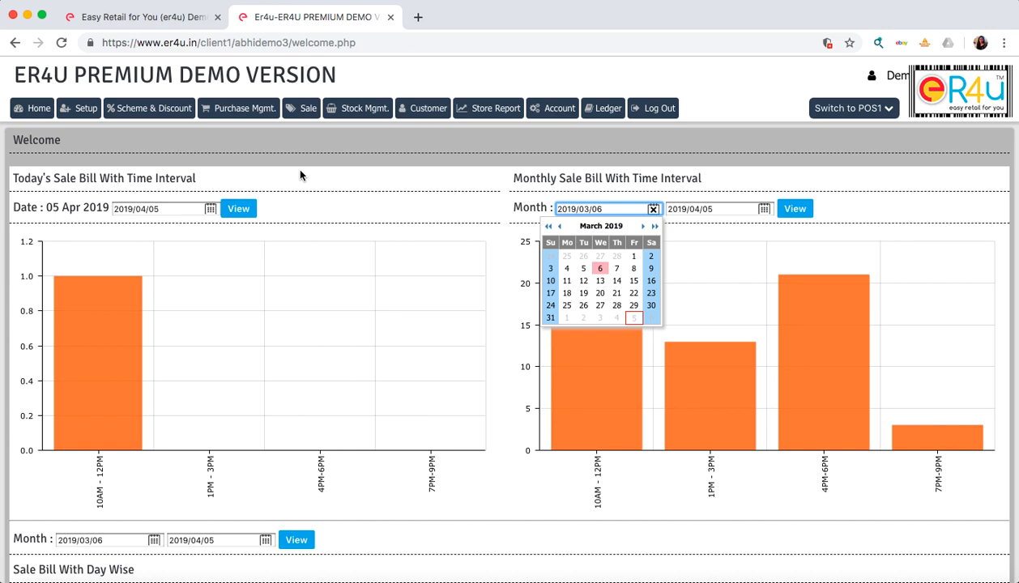
pyautogui.moveTo(376, 196)
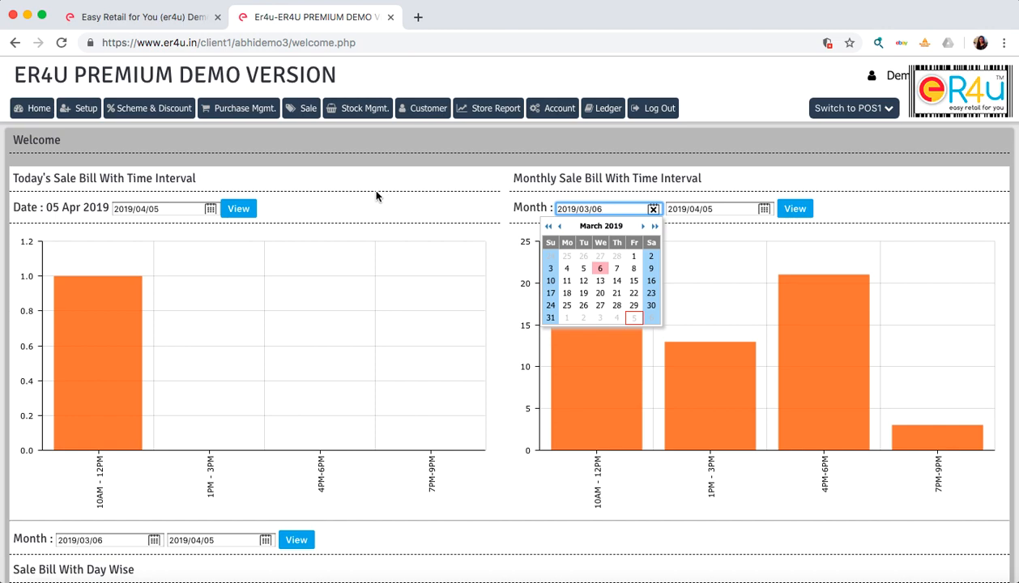